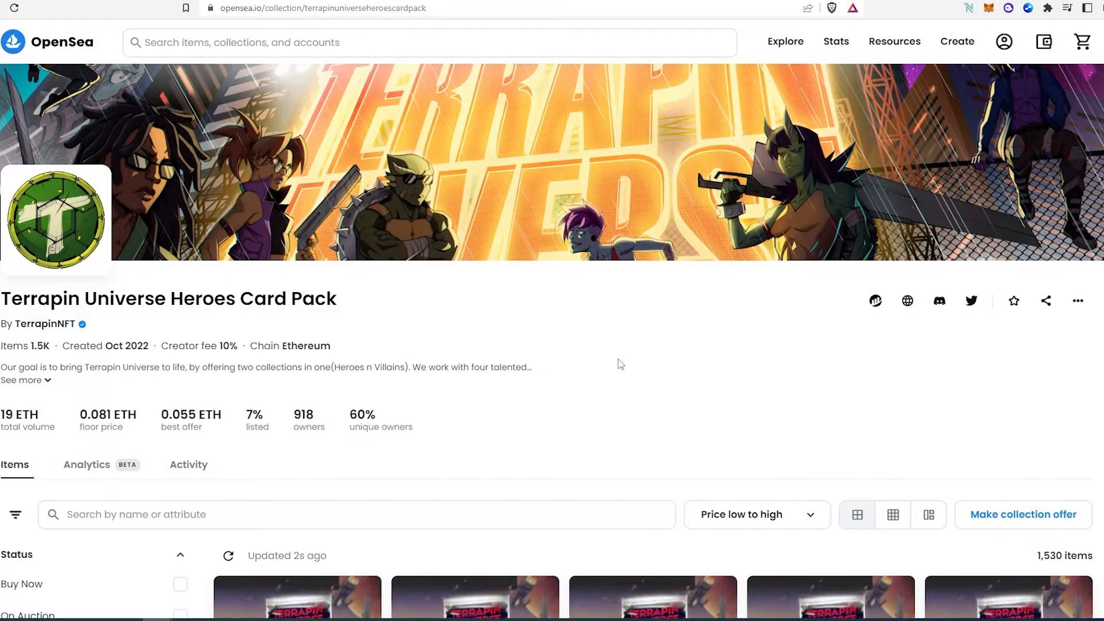
# Open the 0.081 ETH Terrapin Universe Hero Card Pack #1193 listing from the collection
pyautogui.scroll(-3)
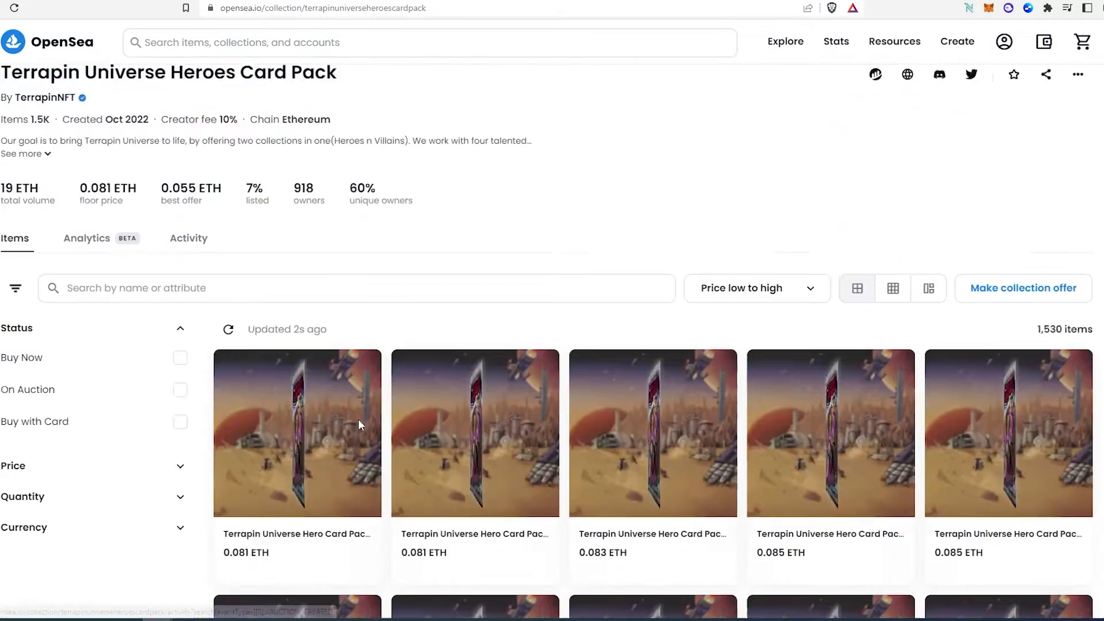
pyautogui.click(296, 433)
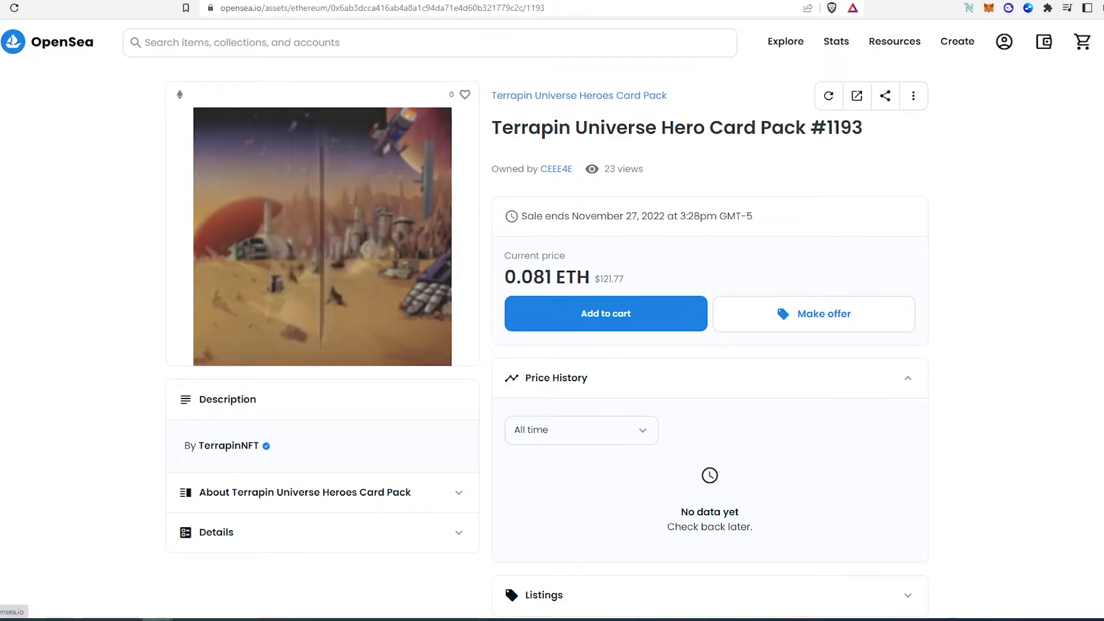
pyautogui.click(578, 95)
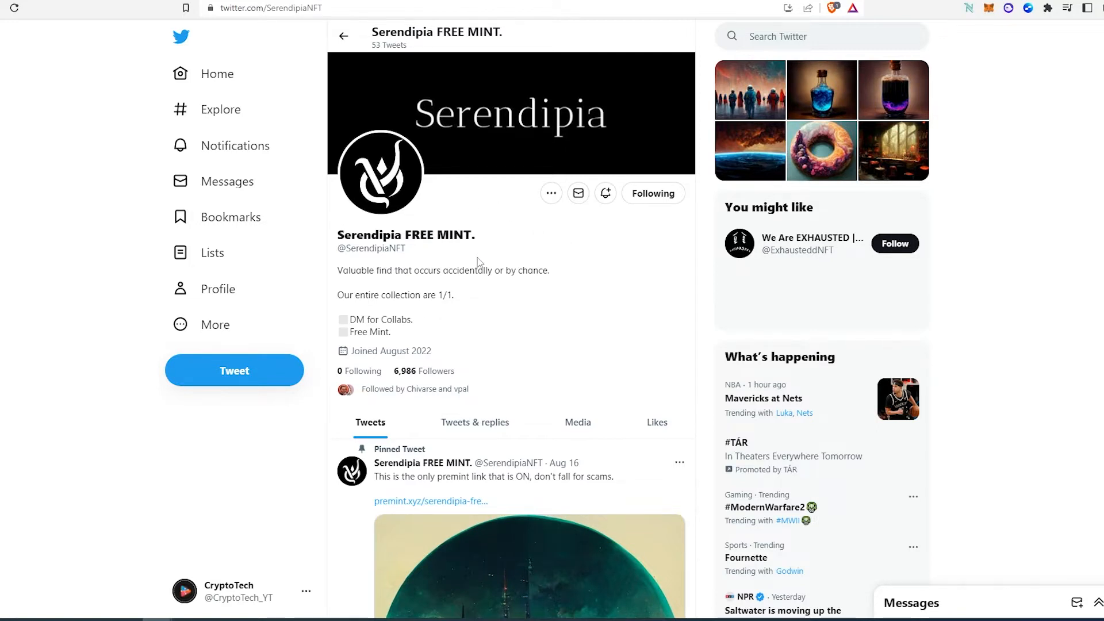
pyautogui.moveTo(604, 293)
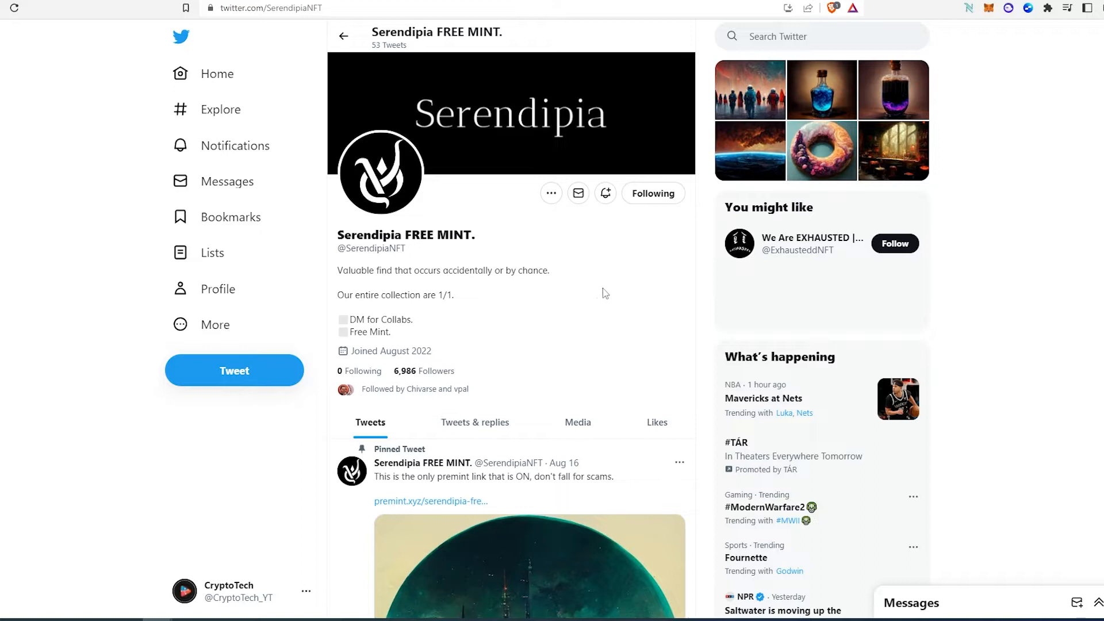
pyautogui.moveTo(606, 291)
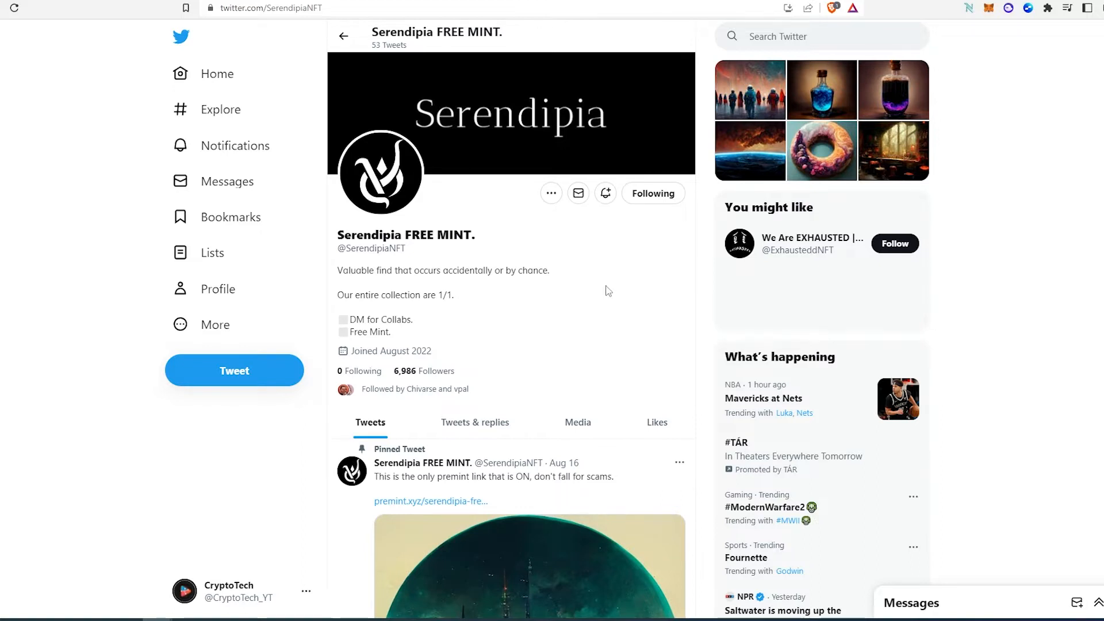
pyautogui.scroll(-3)
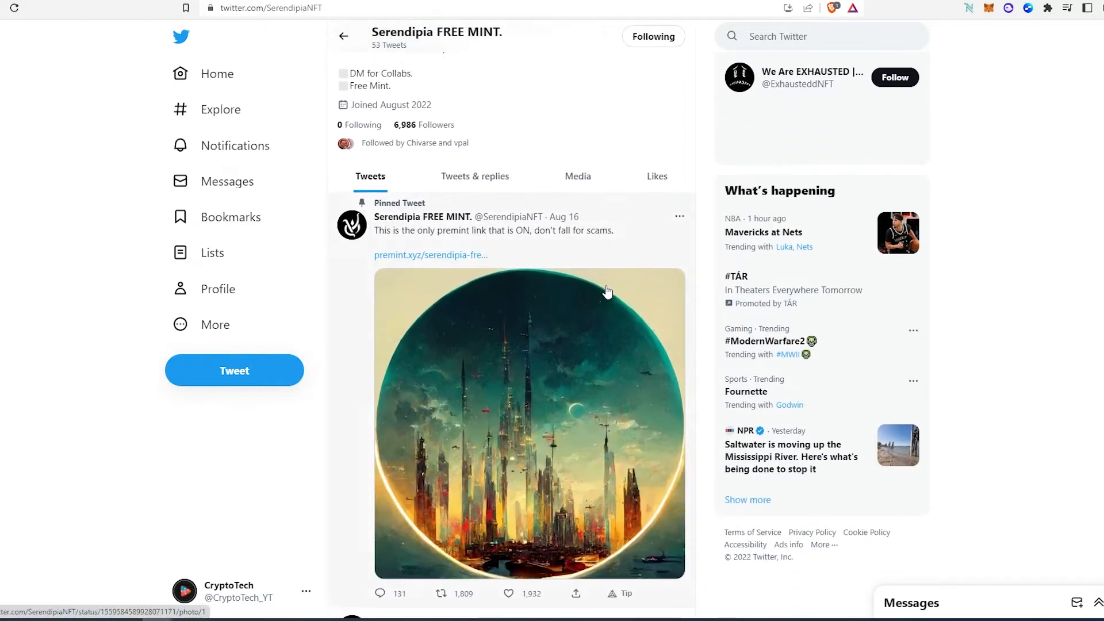
pyautogui.scroll(-3)
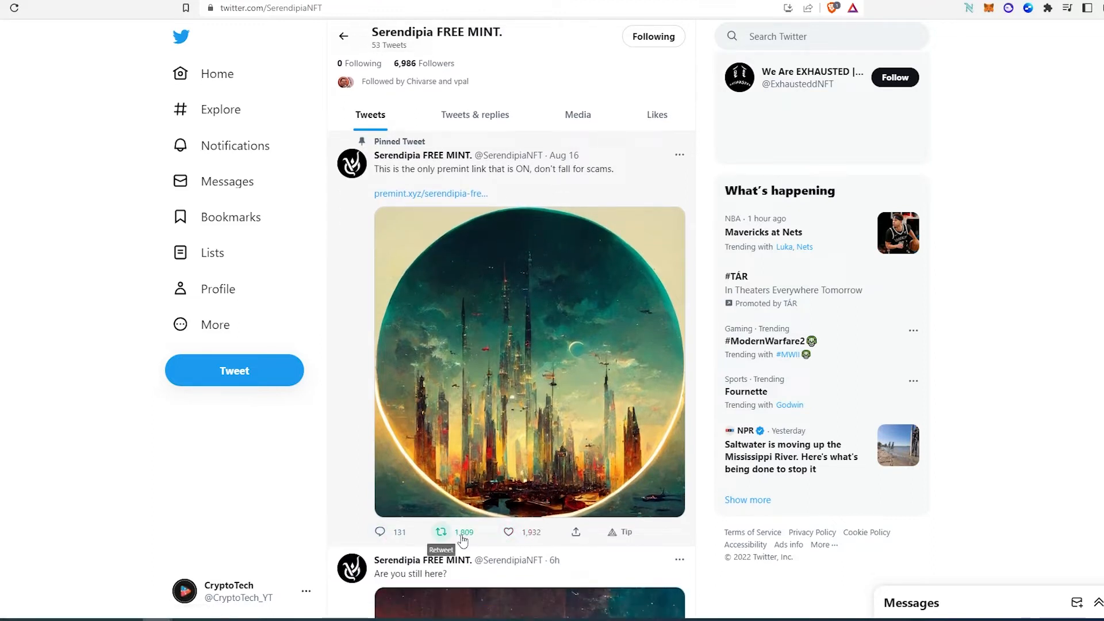
pyautogui.moveTo(592, 164)
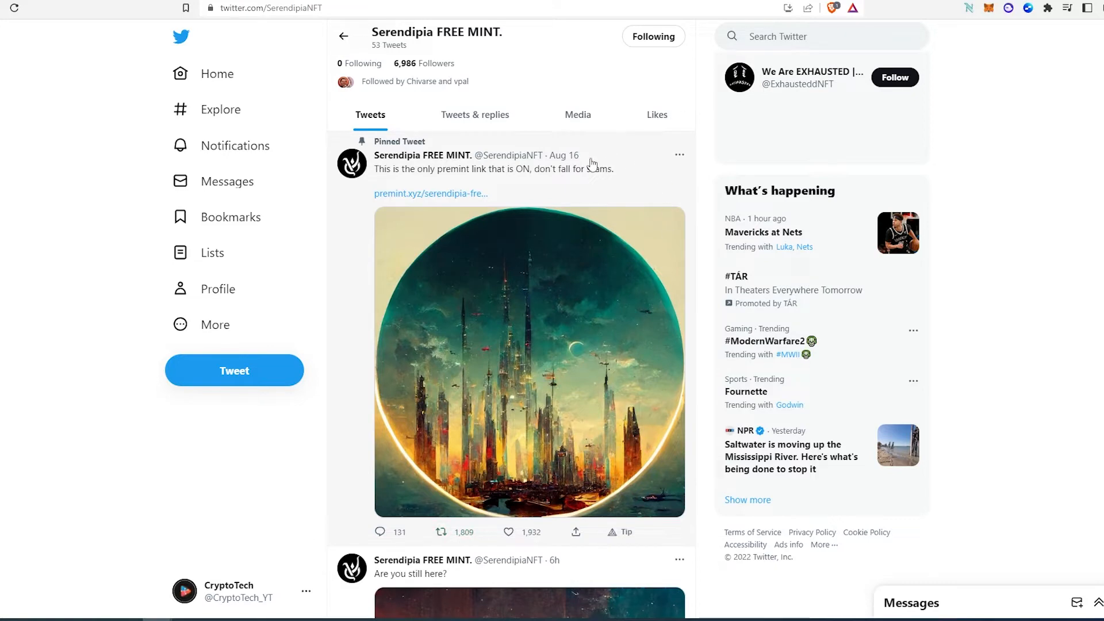
pyautogui.moveTo(451, 433)
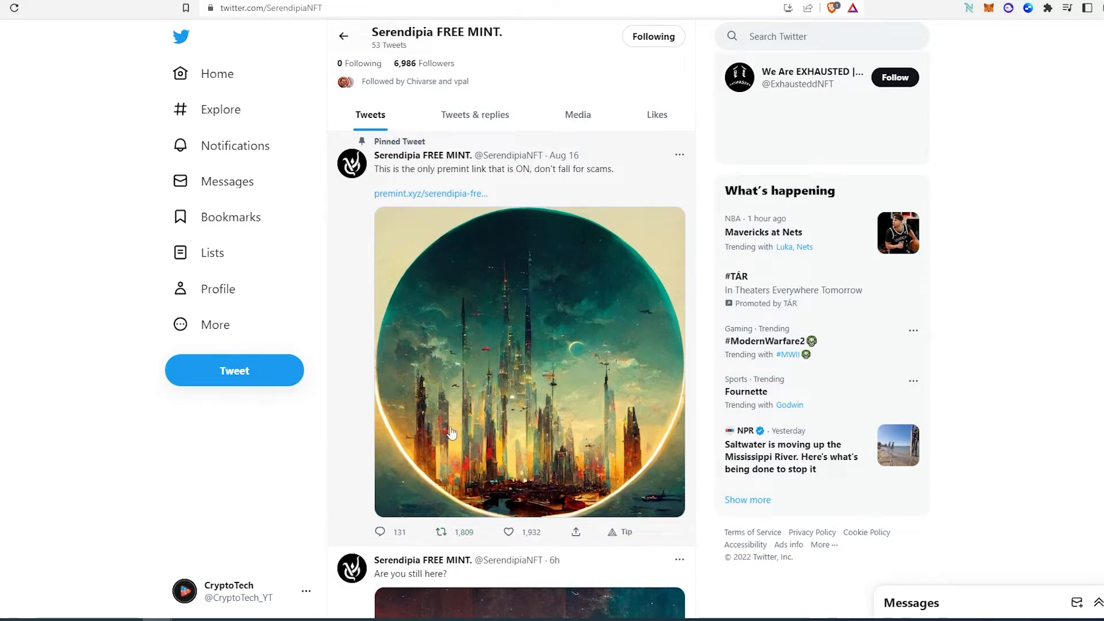
pyautogui.scroll(-3)
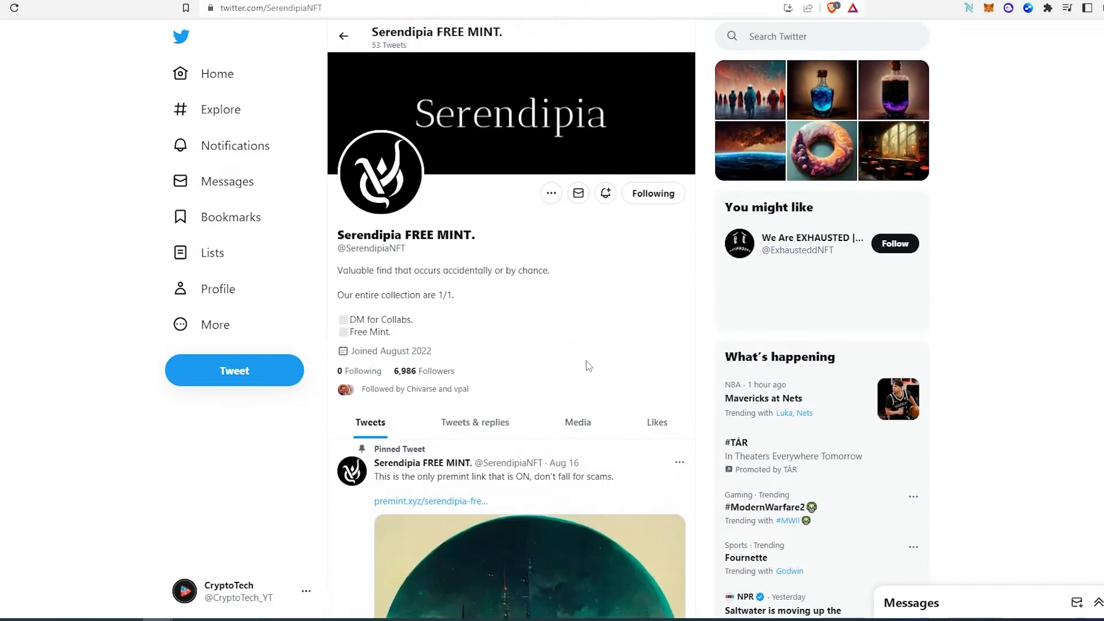
pyautogui.moveTo(593, 361)
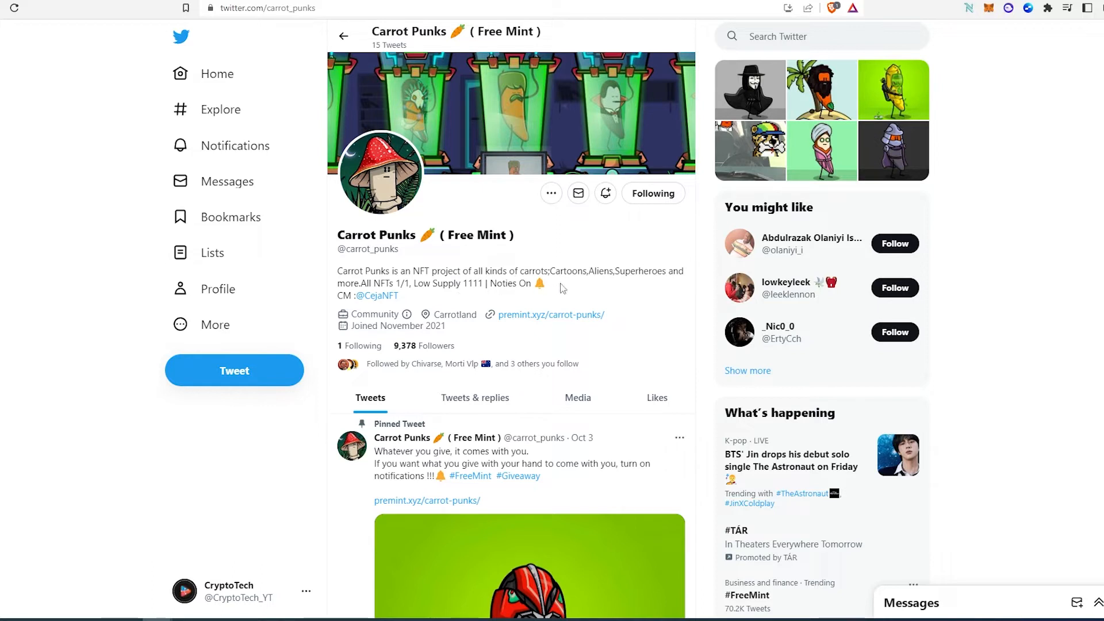
pyautogui.moveTo(557, 338)
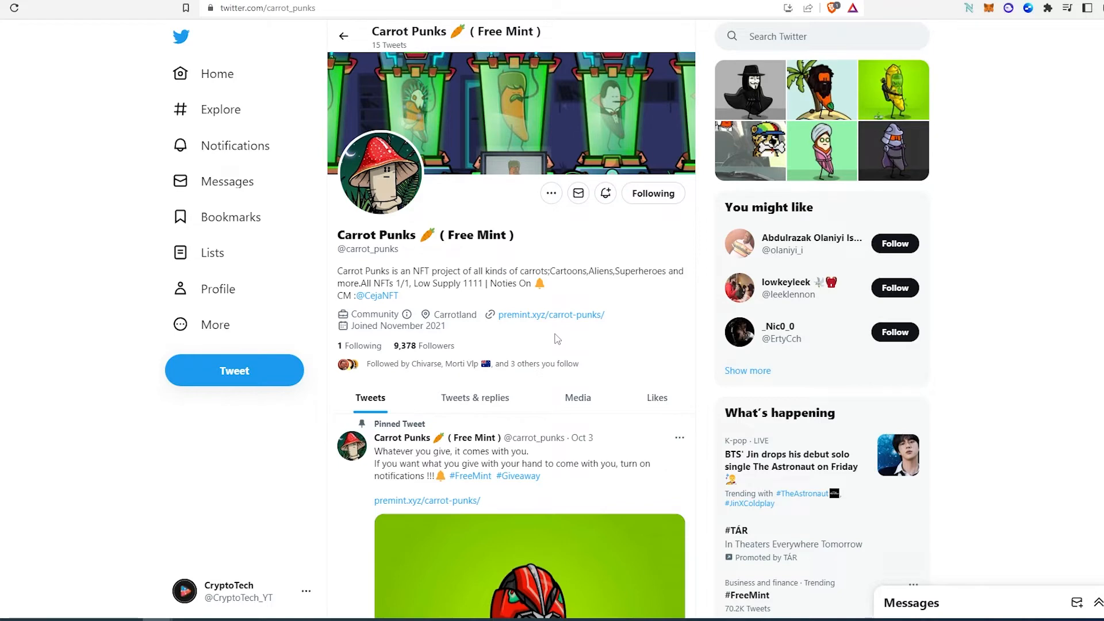
# Scroll through Carrot Punks' pinned premint.xyz GIF tweet and the following post
pyautogui.scroll(-3)
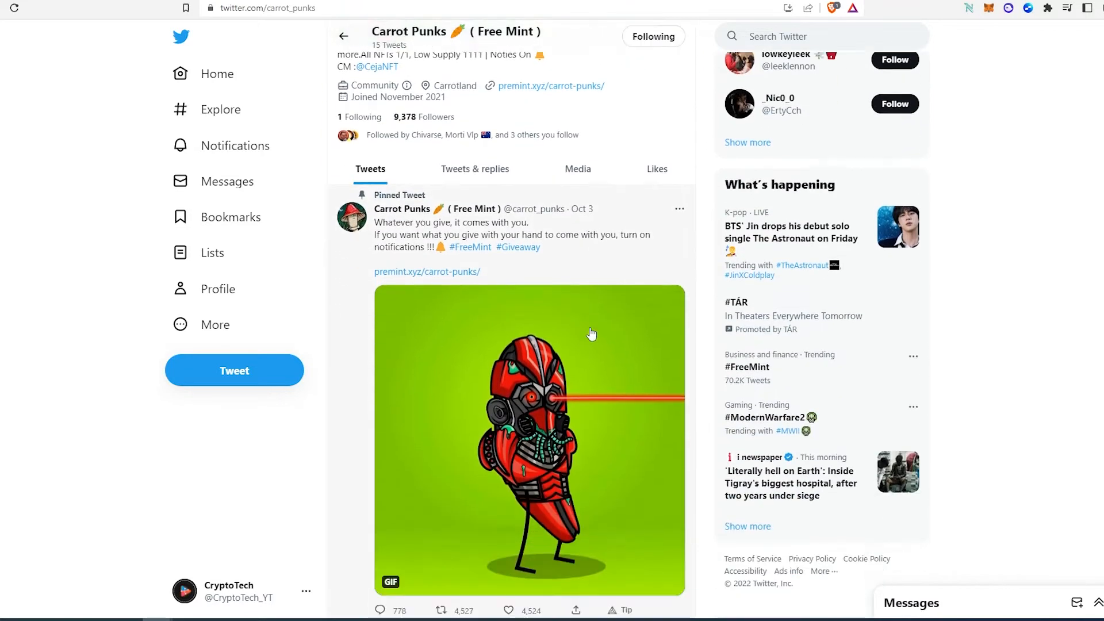
pyautogui.scroll(-3)
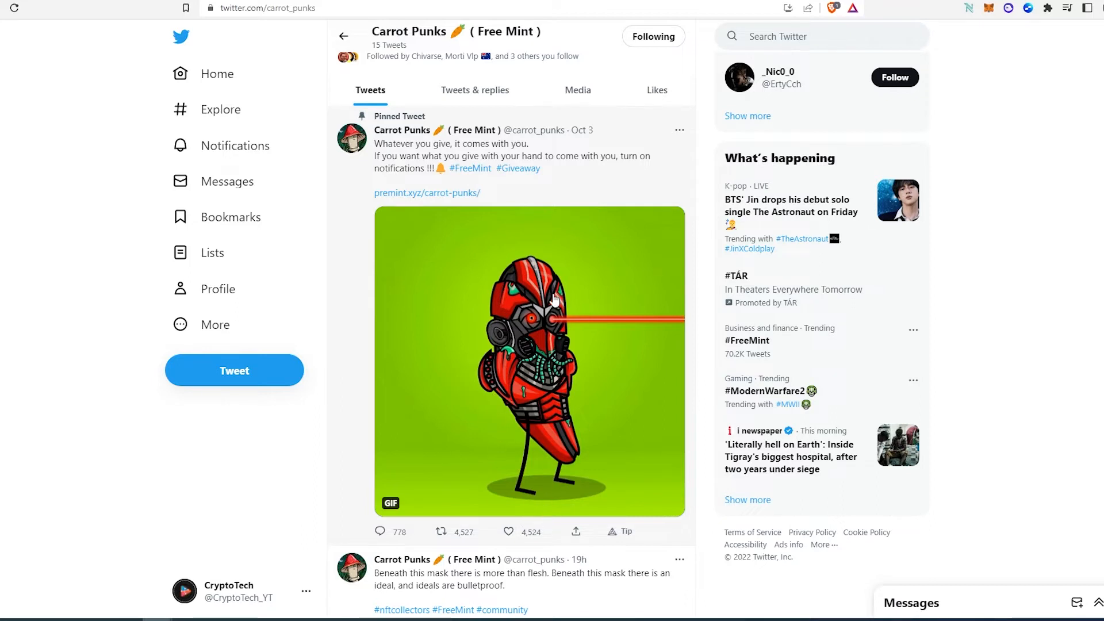
pyautogui.moveTo(445, 537)
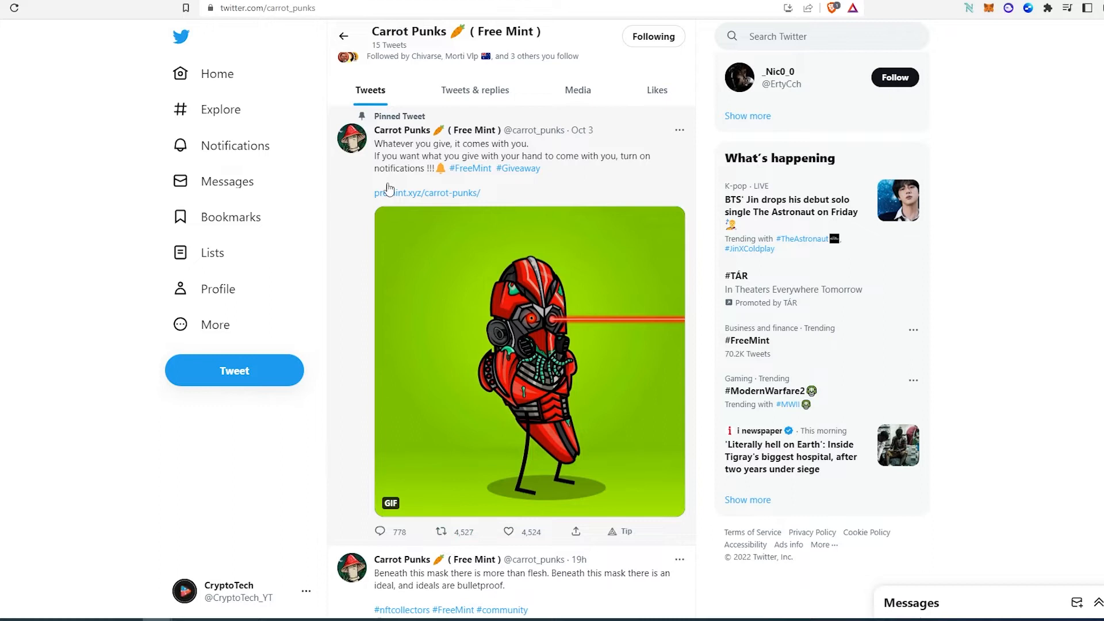
pyautogui.moveTo(580, 217)
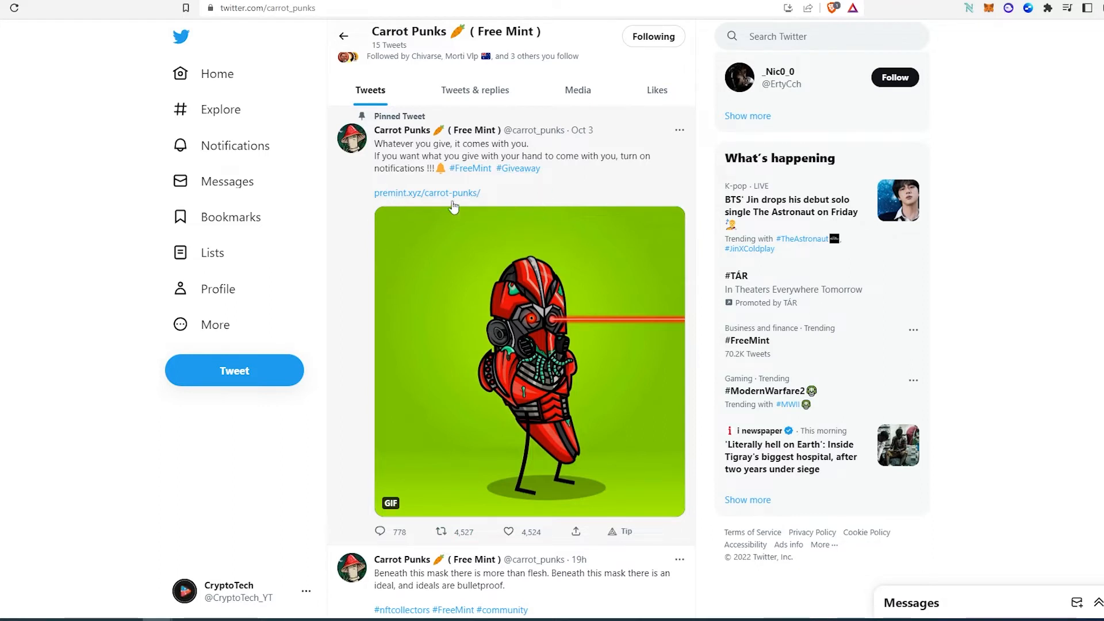
pyautogui.scroll(-3)
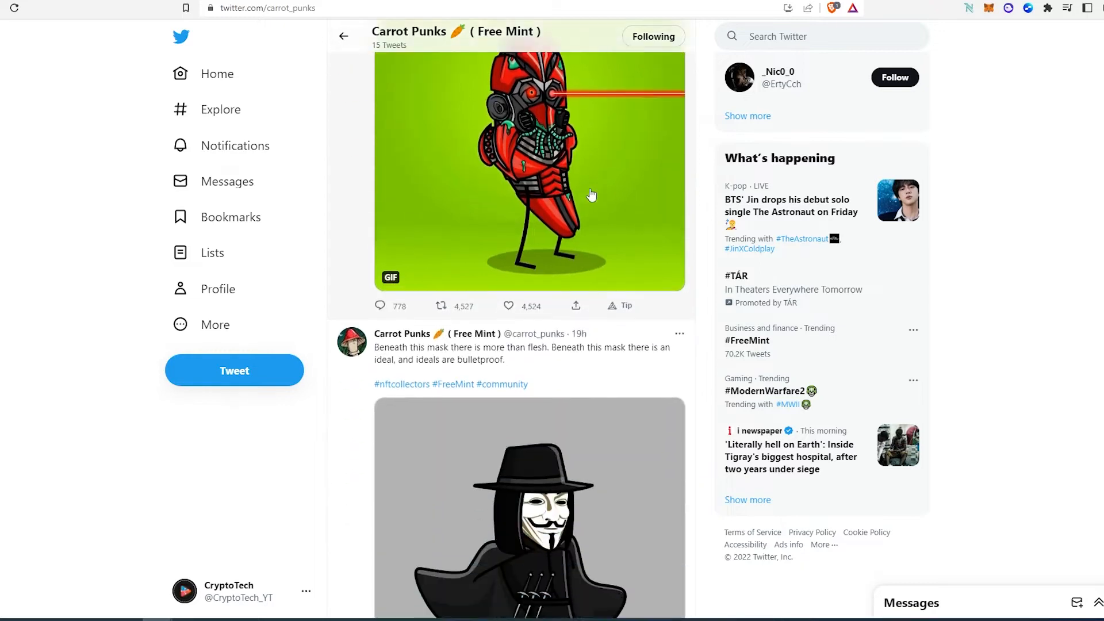
pyautogui.scroll(-3)
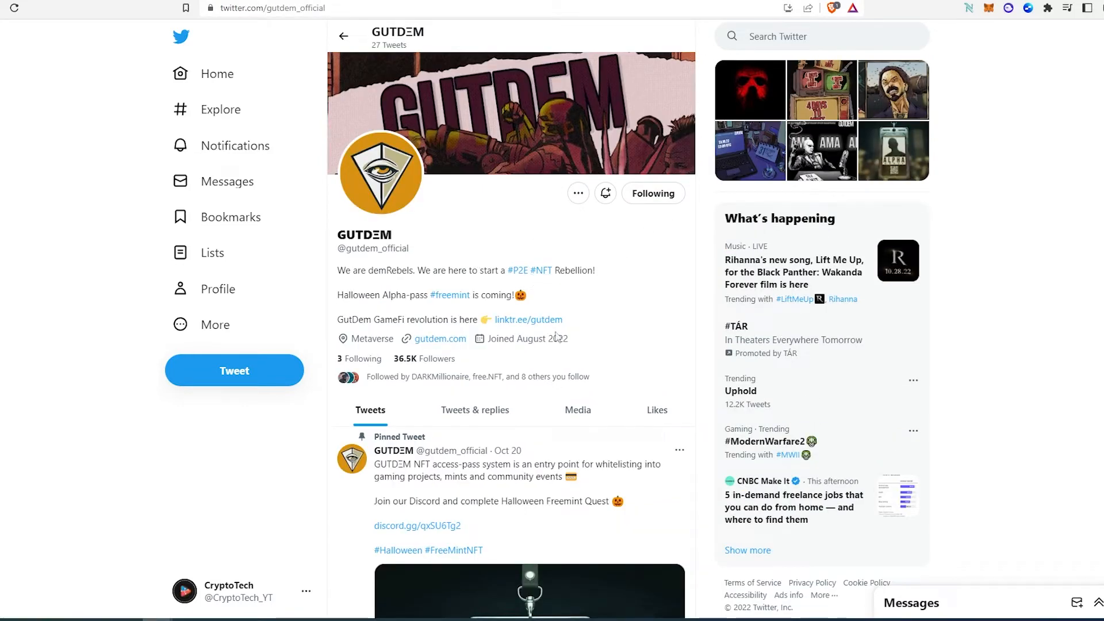
pyautogui.moveTo(461, 314)
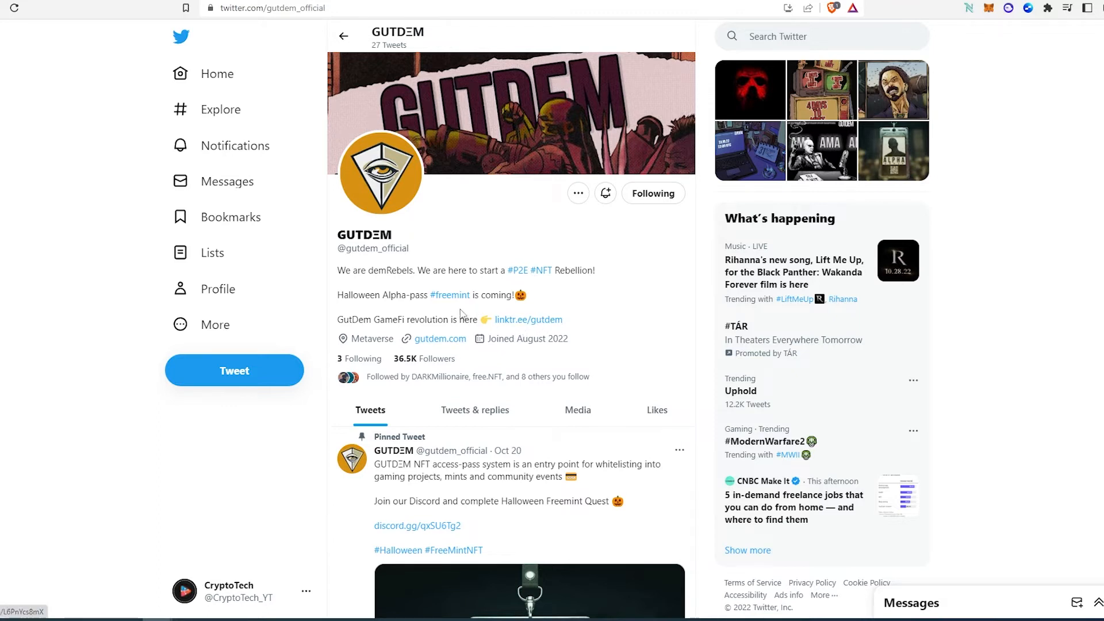
# Scroll GUTDEM's timeline past the pinned Halloween freemint tweet and recent posts
pyautogui.scroll(-3)
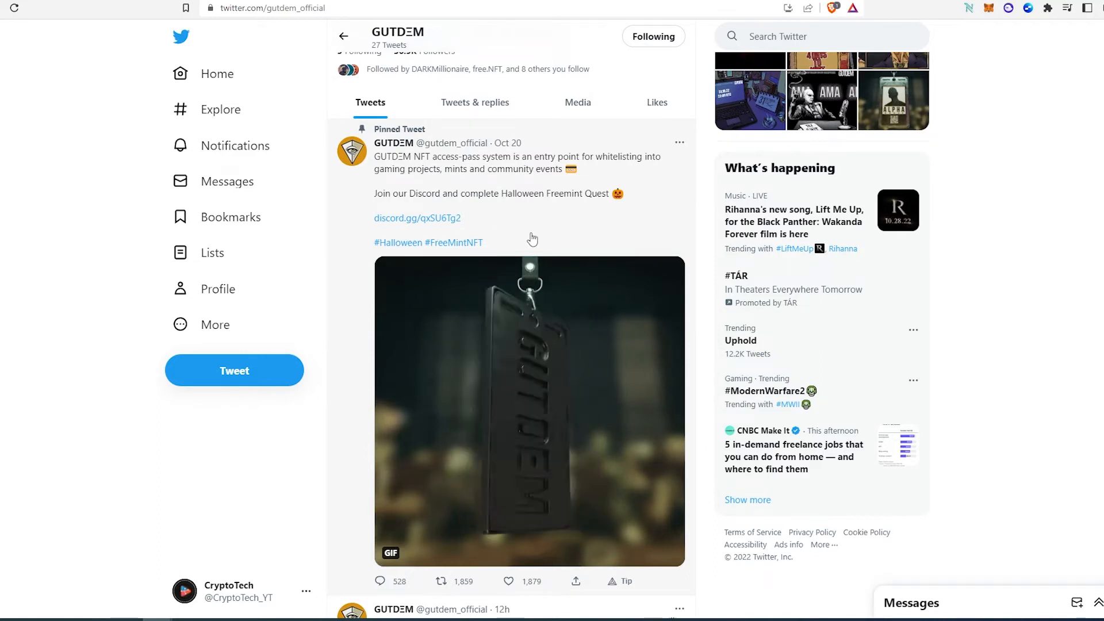
pyautogui.scroll(-3)
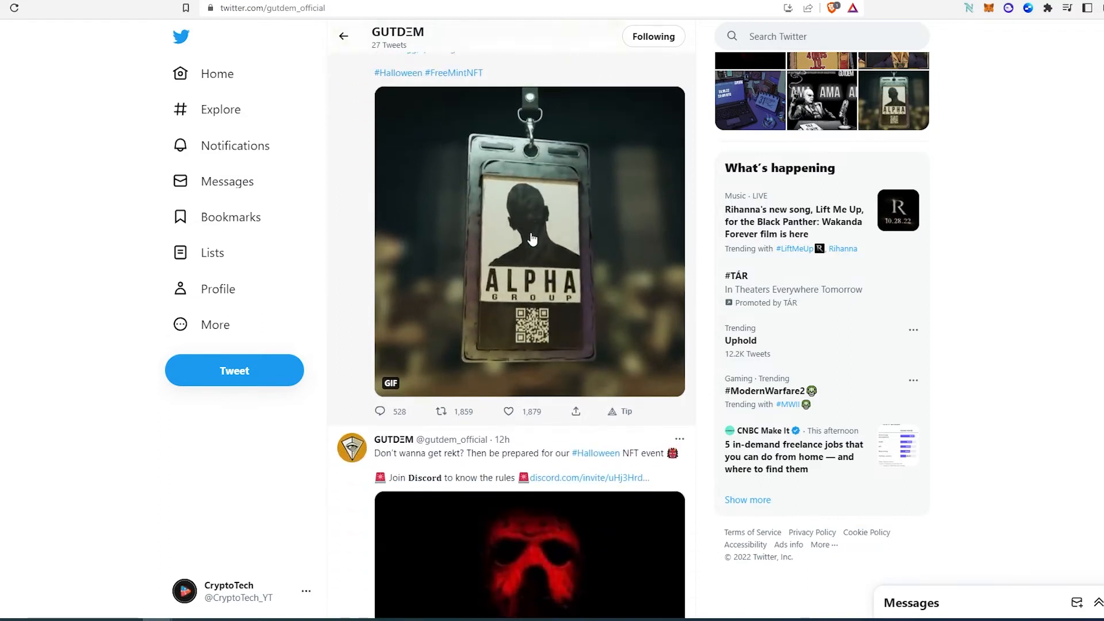
pyautogui.scroll(-3)
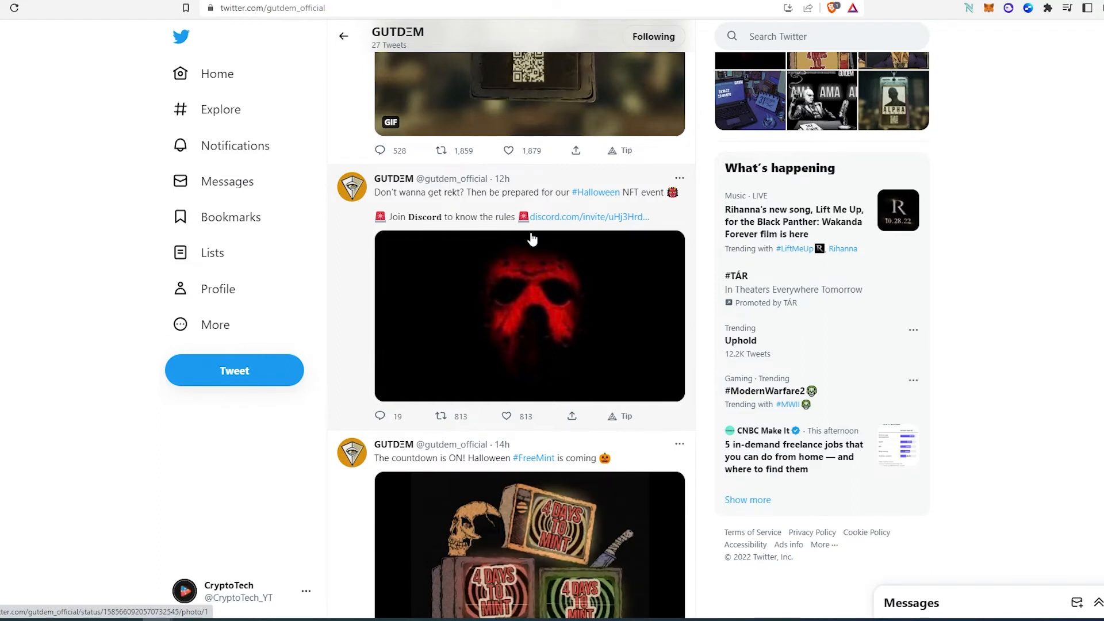
pyautogui.scroll(-3)
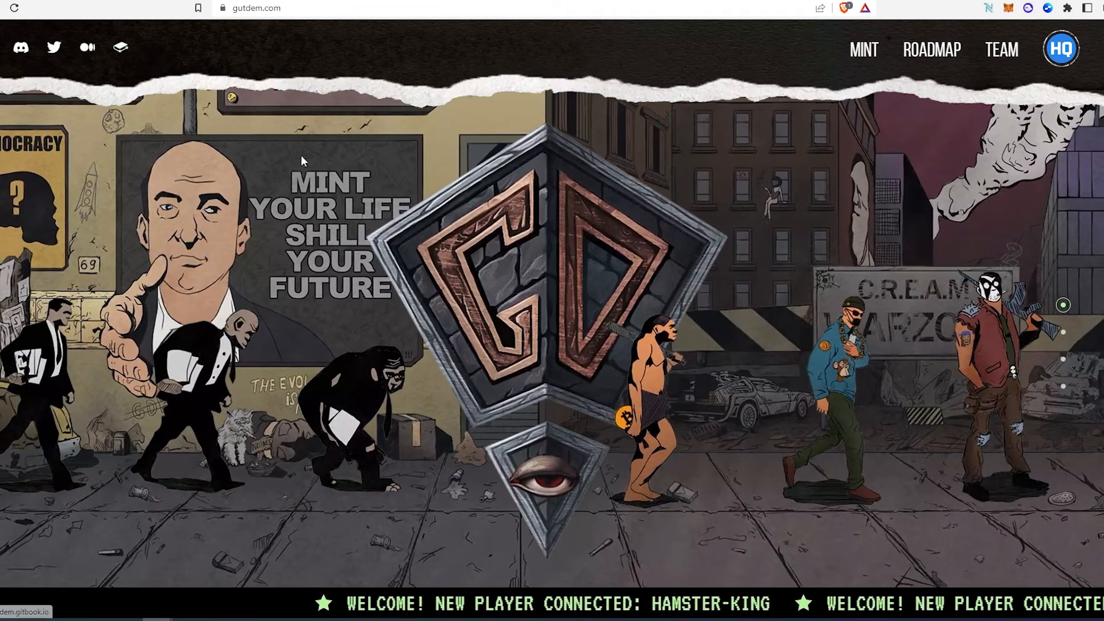
# Scroll gutdem.com past the GUTDEM: Revelation section to the 'Wake up, Monkey...' screen
pyautogui.click(931, 50)
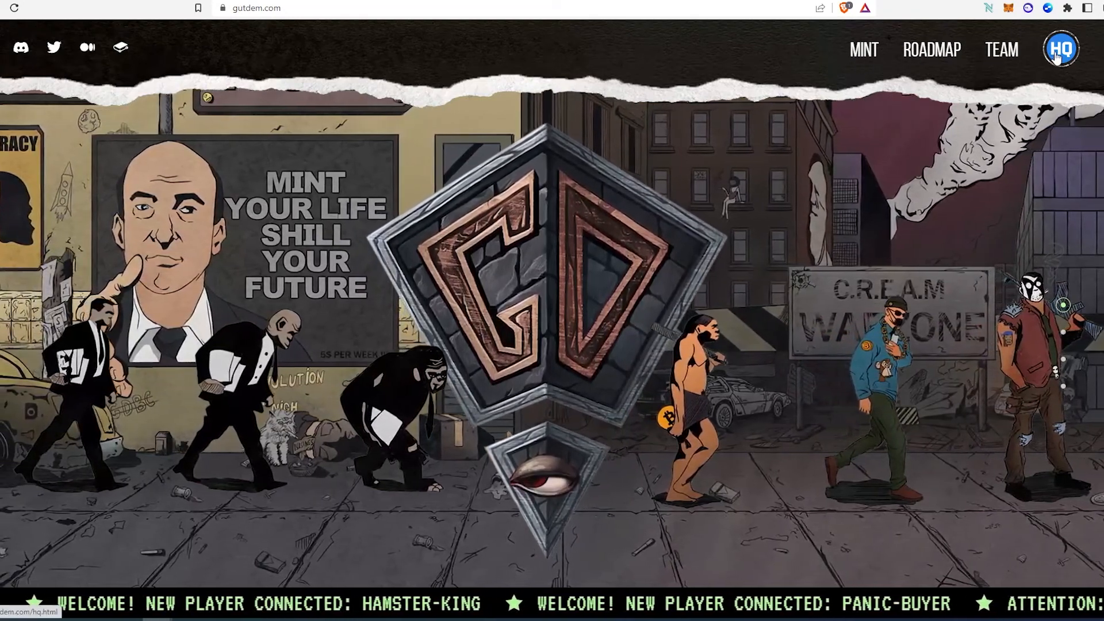
pyautogui.scroll(-3)
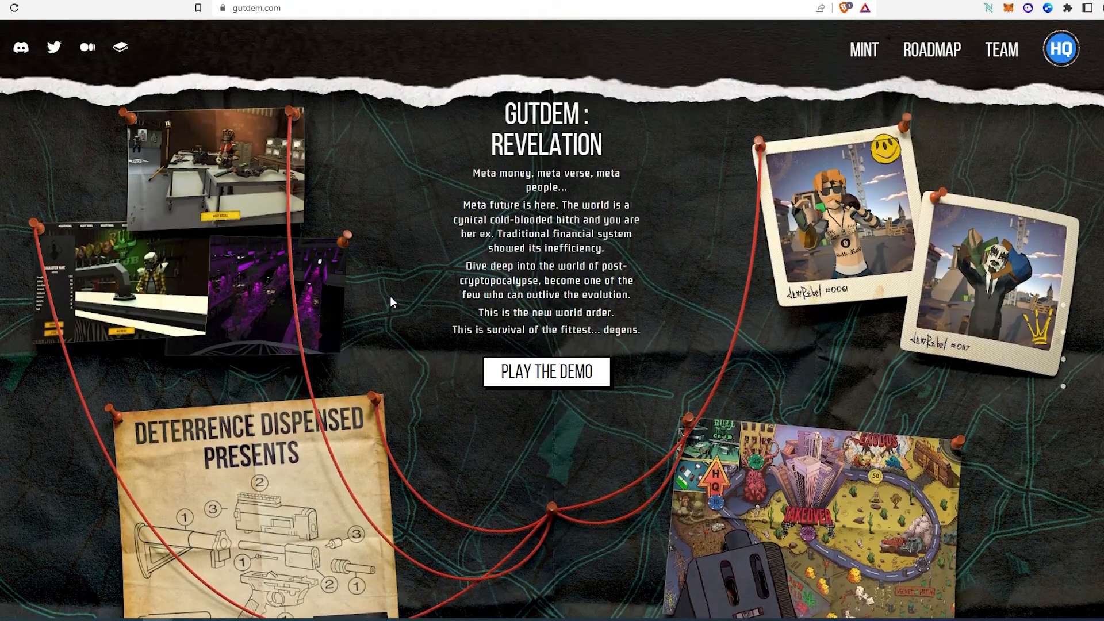
pyautogui.moveTo(411, 436)
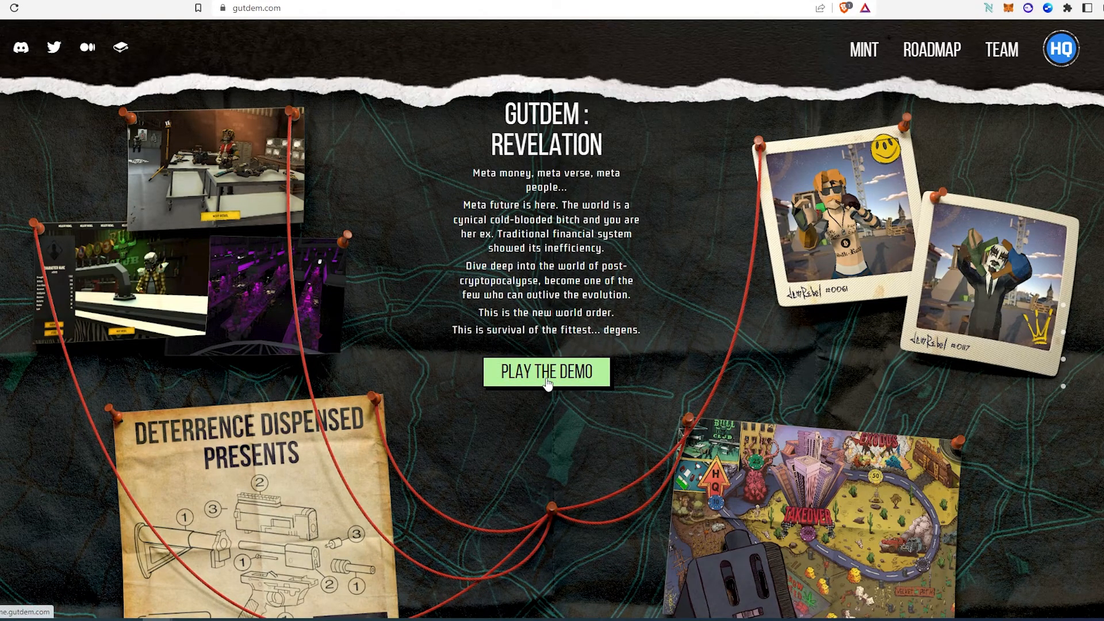
pyautogui.scroll(-3)
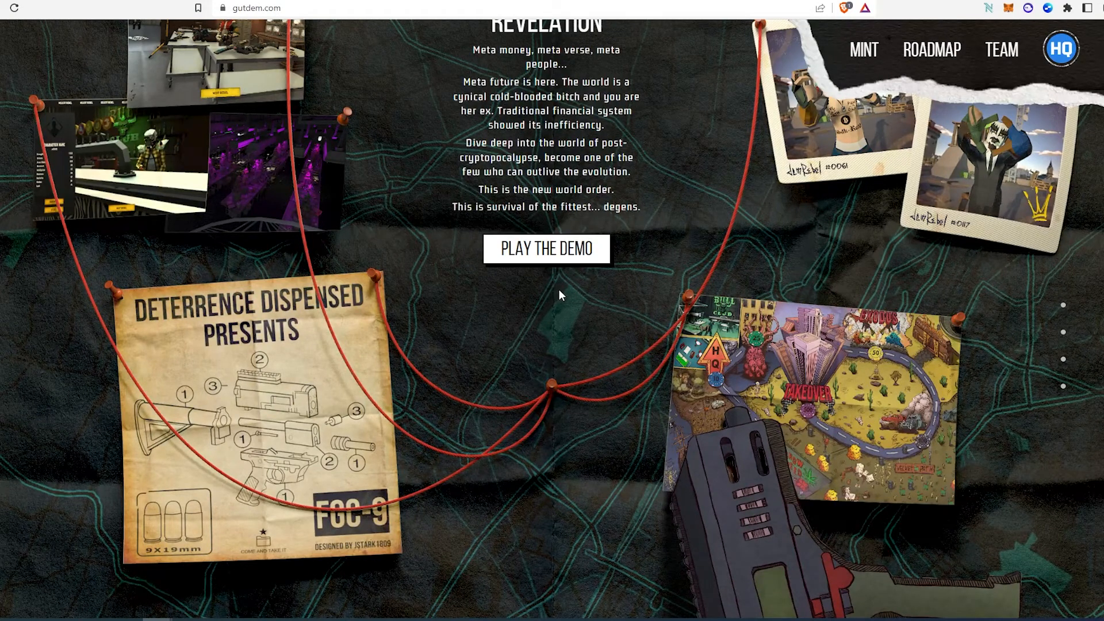
pyautogui.scroll(-3)
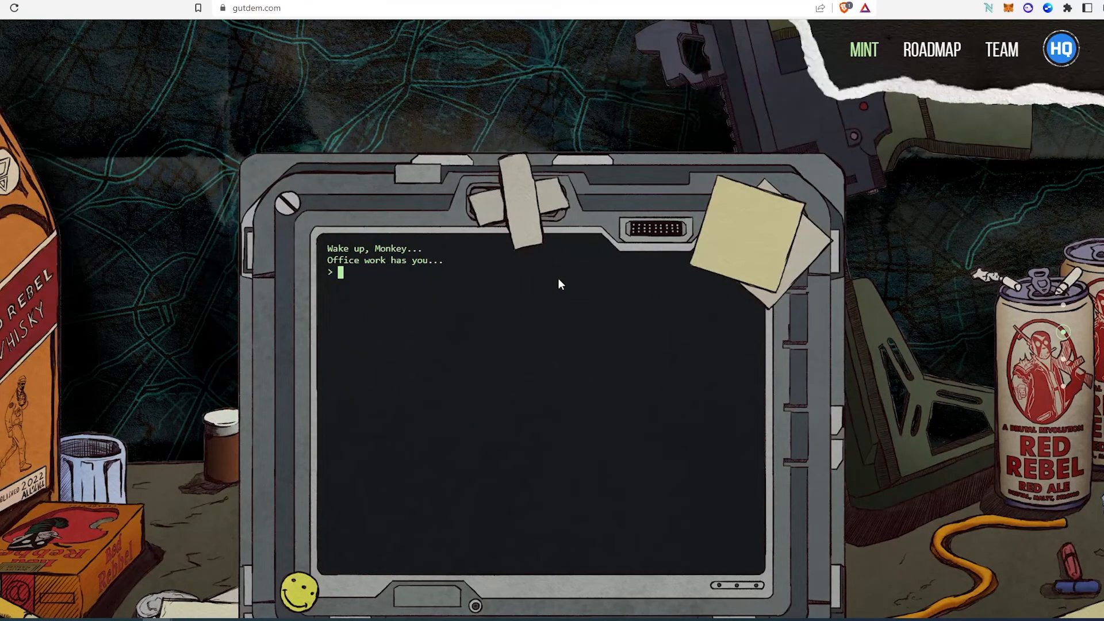
pyautogui.moveTo(713, 174)
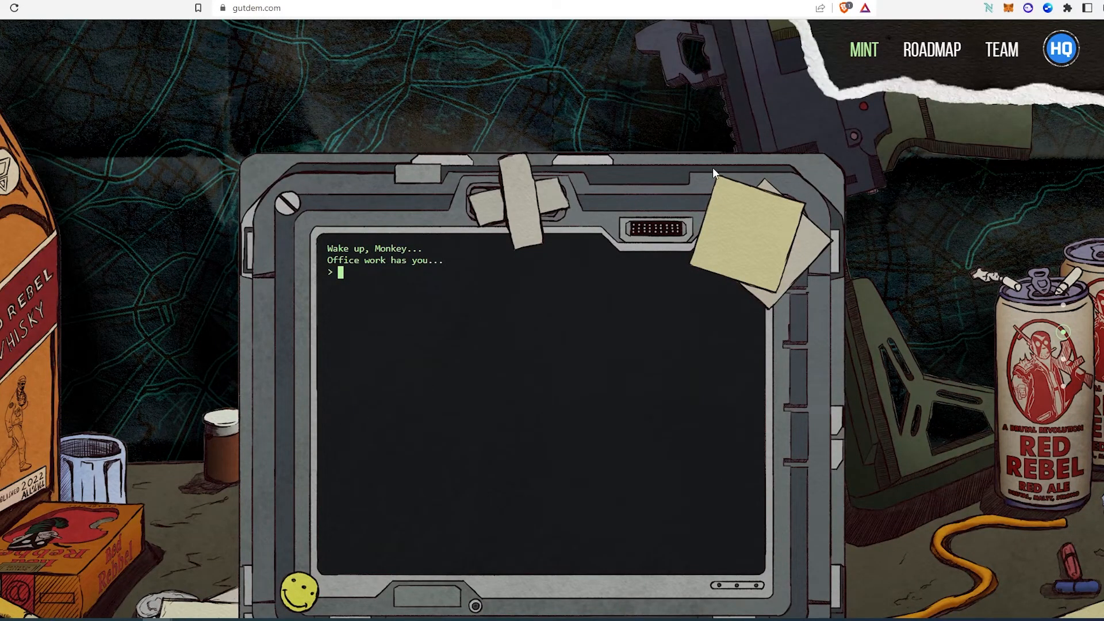
pyautogui.moveTo(970, 344)
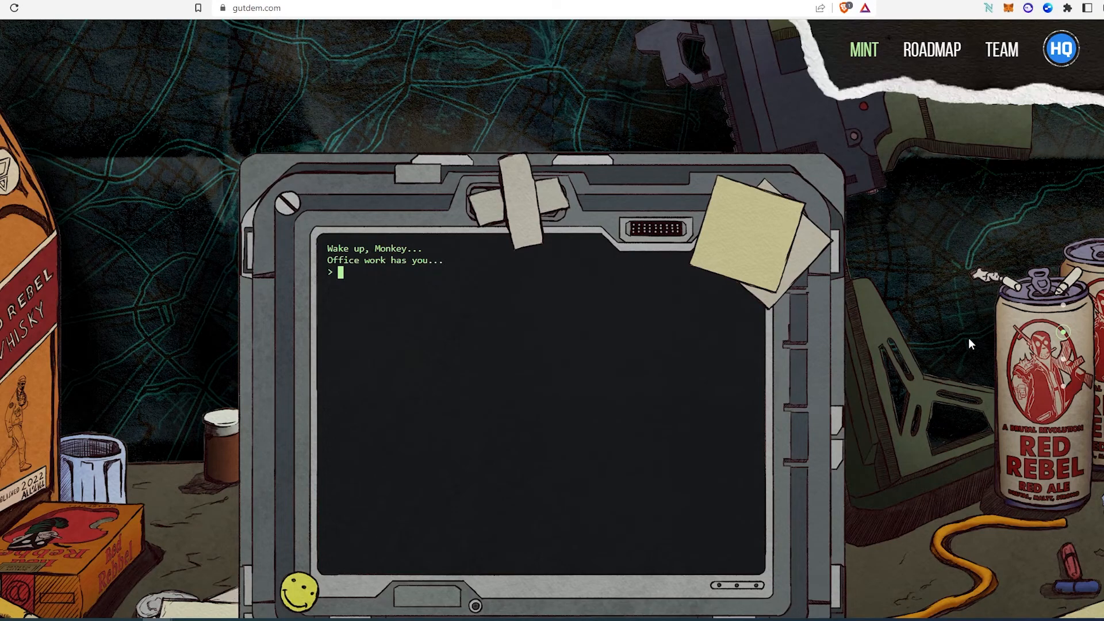